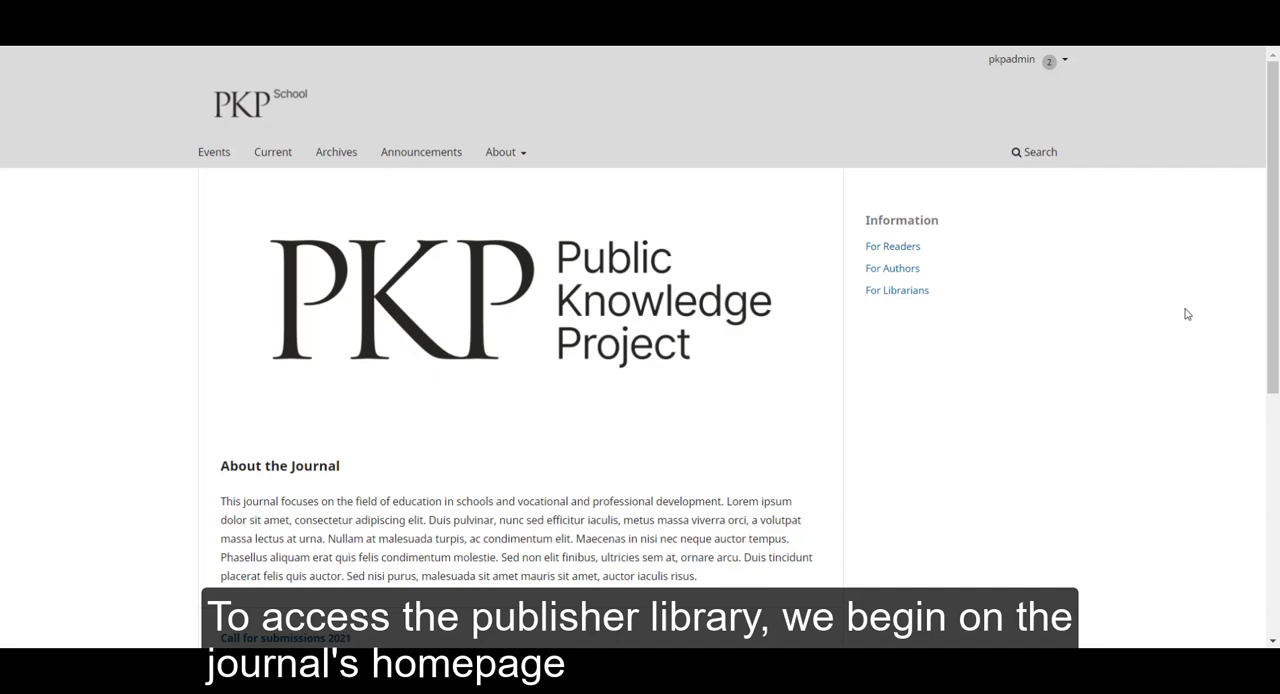
mouse_move(1140, 108)
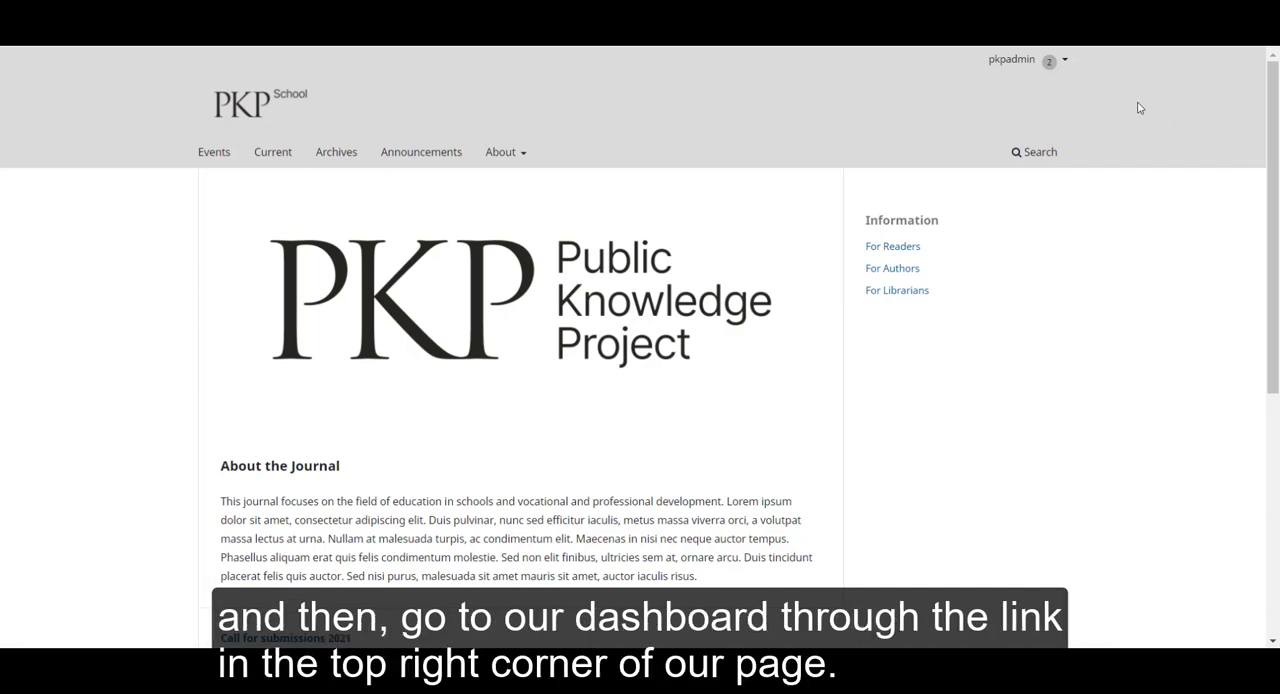
mouse_move(1118, 96)
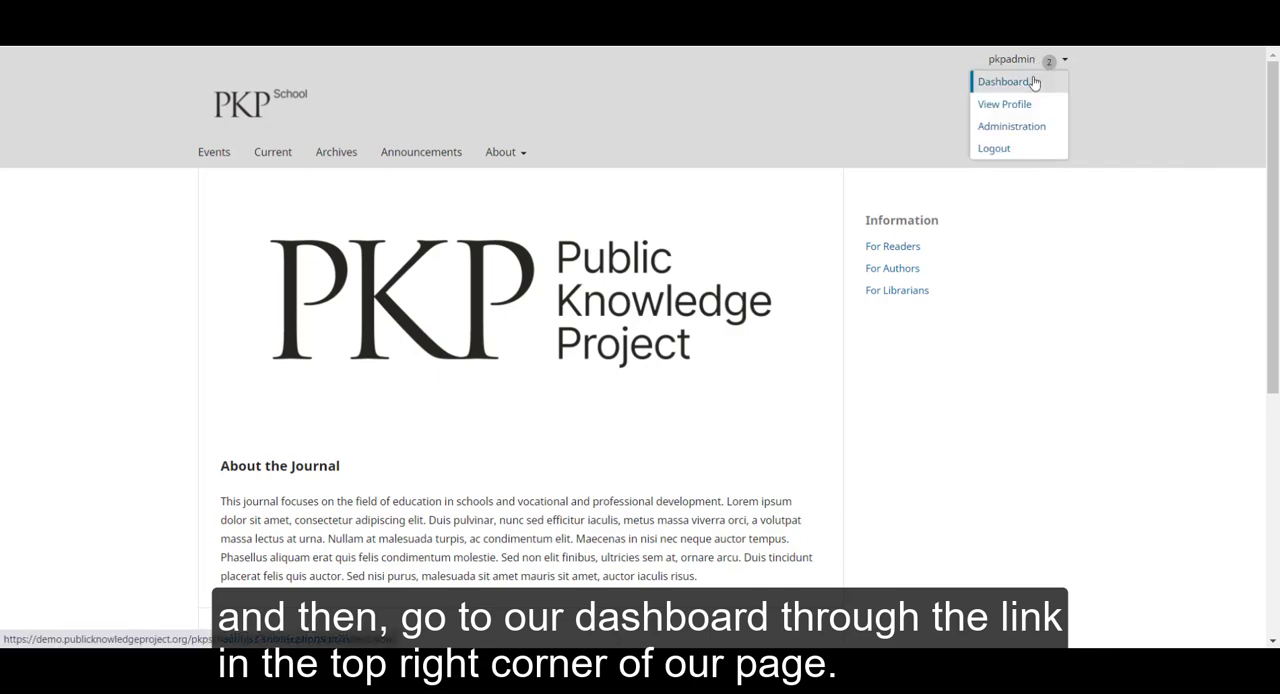
Open the editorial Dashboard from the pkpadmin user menu
click(1004, 81)
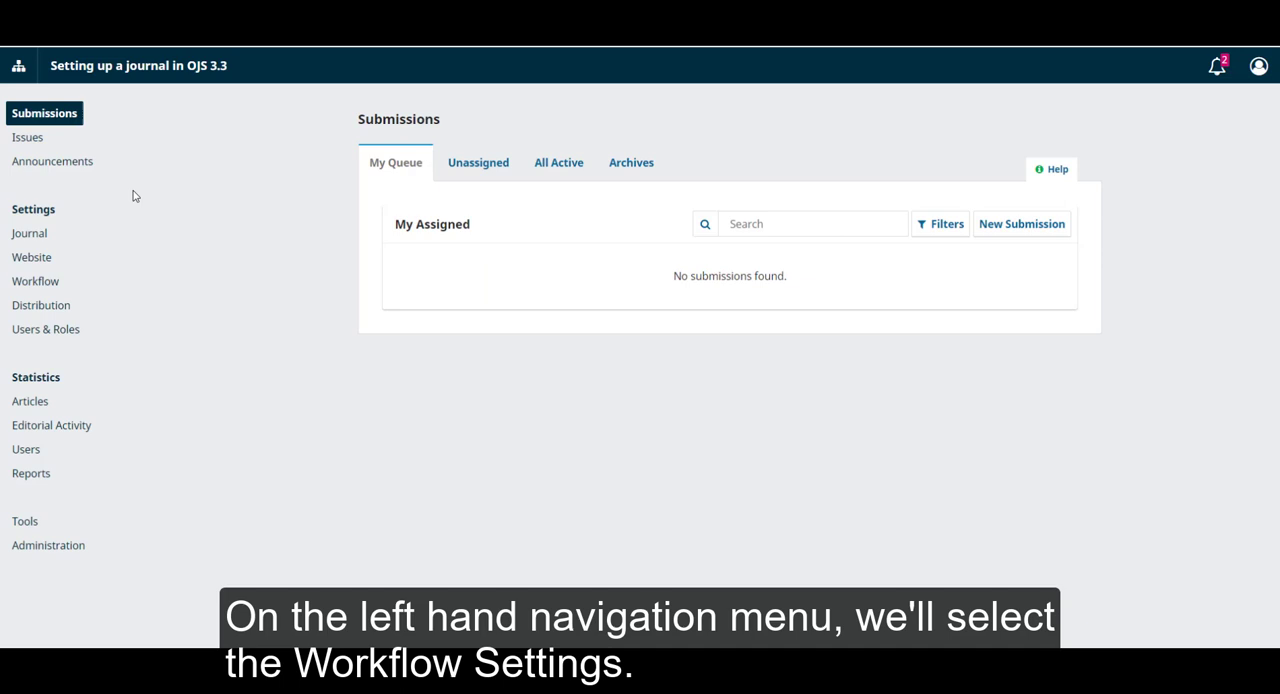
mouse_move(109, 191)
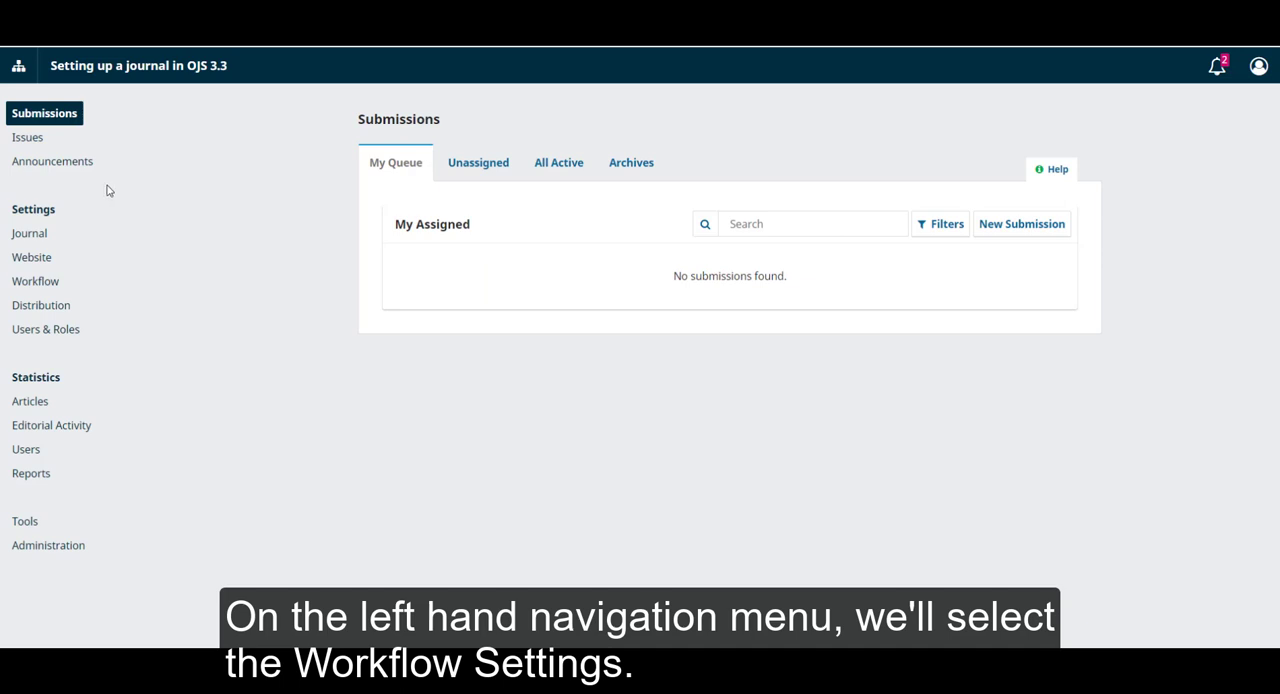
Show the Publisher Library tab under Workflow settings
click(35, 281)
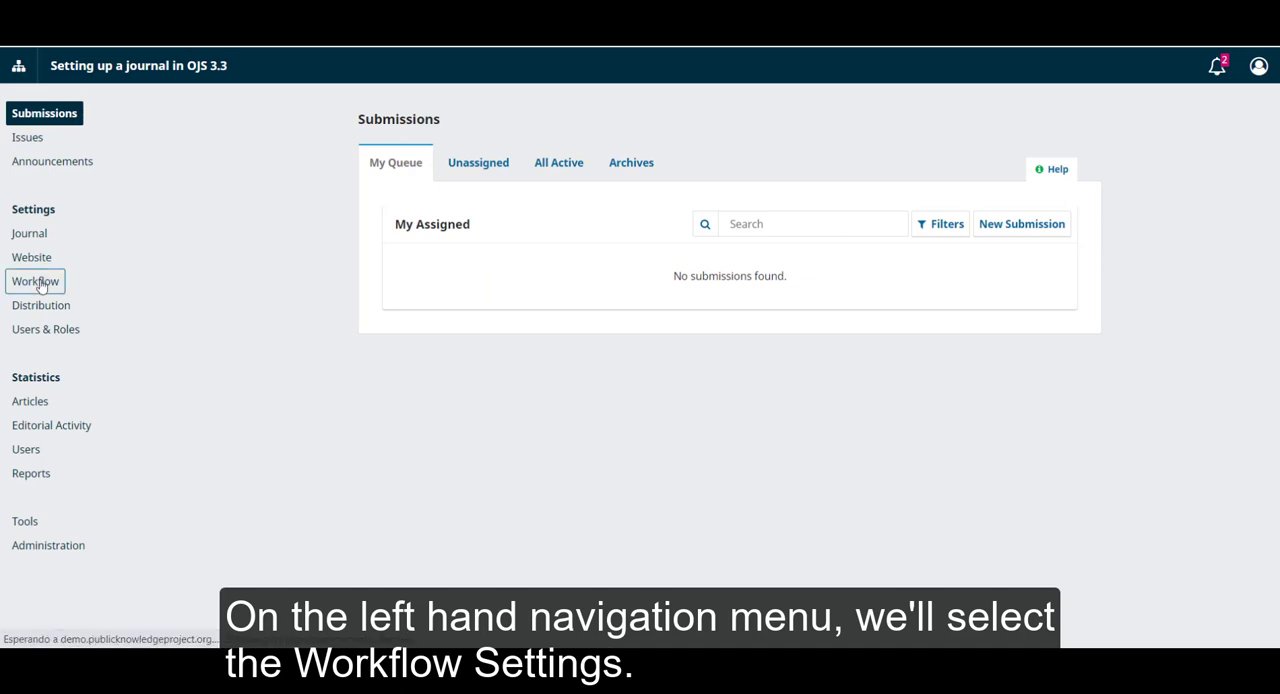
click(35, 281)
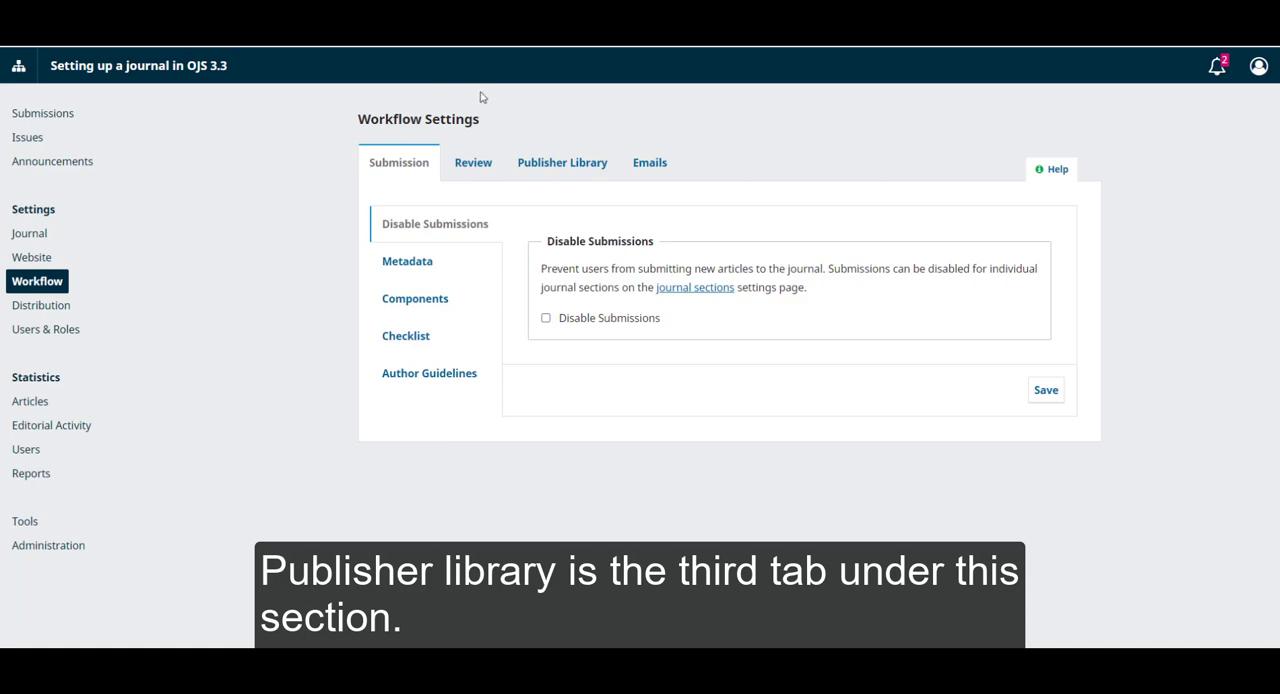
mouse_move(562, 162)
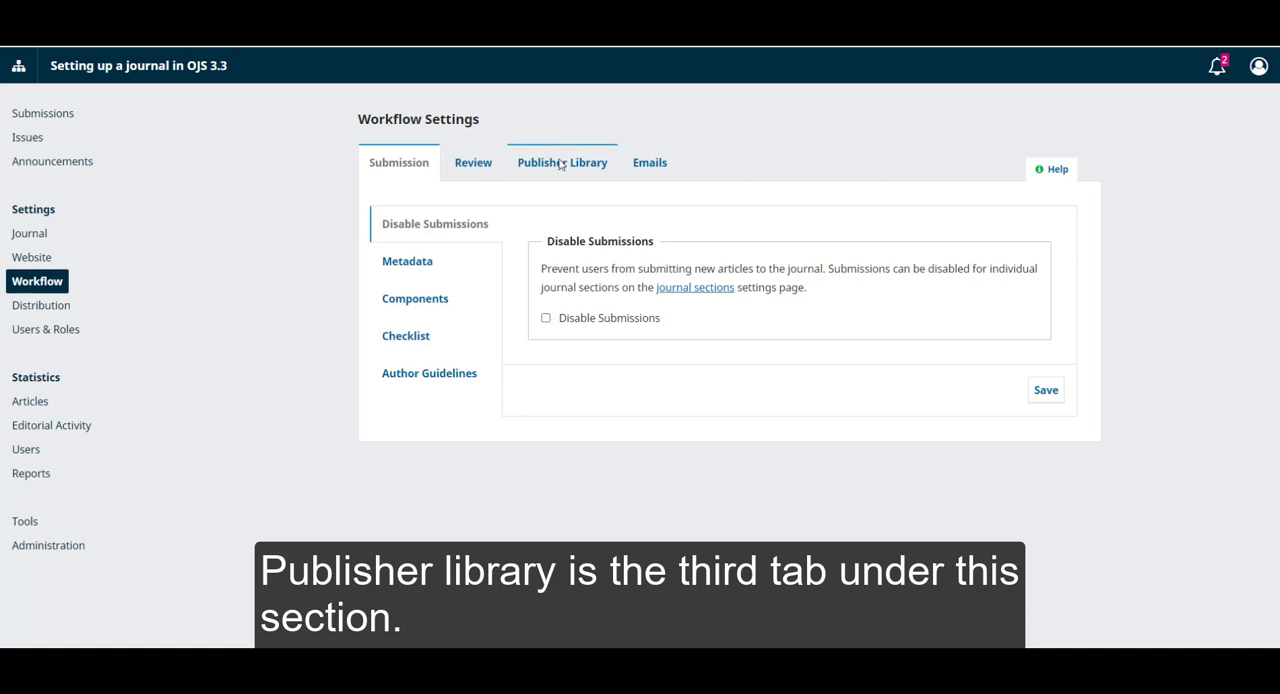
click(562, 162)
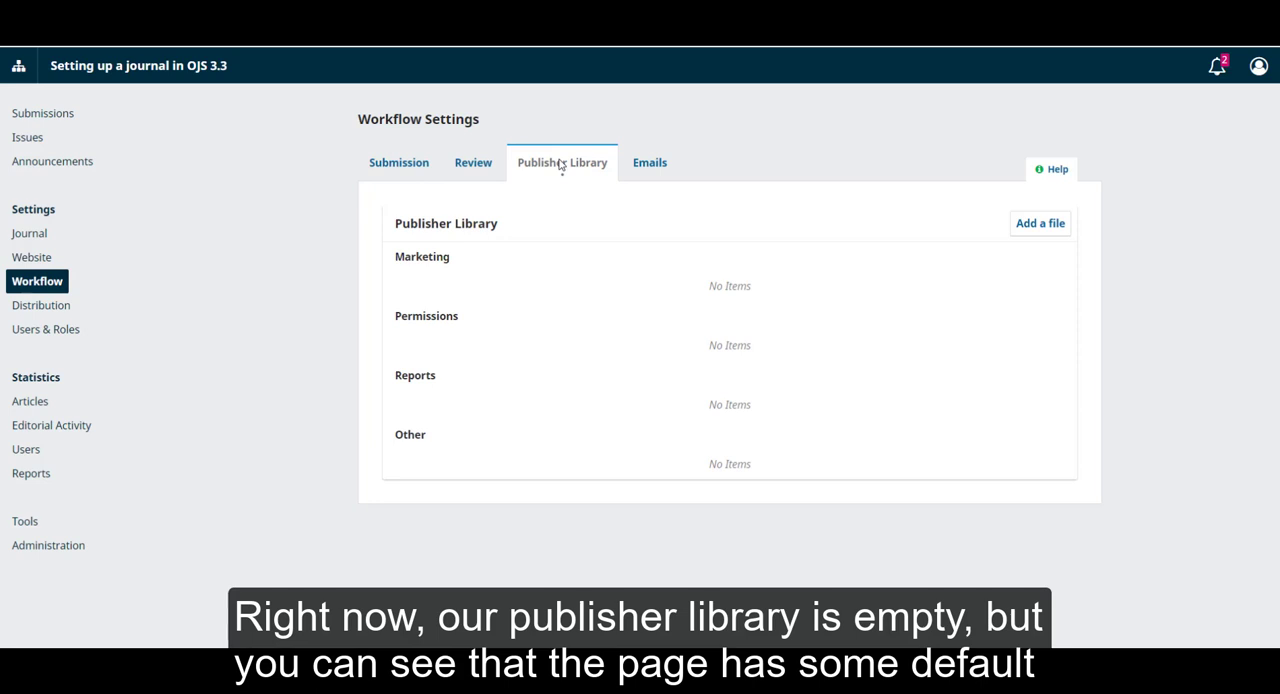
mouse_move(646, 366)
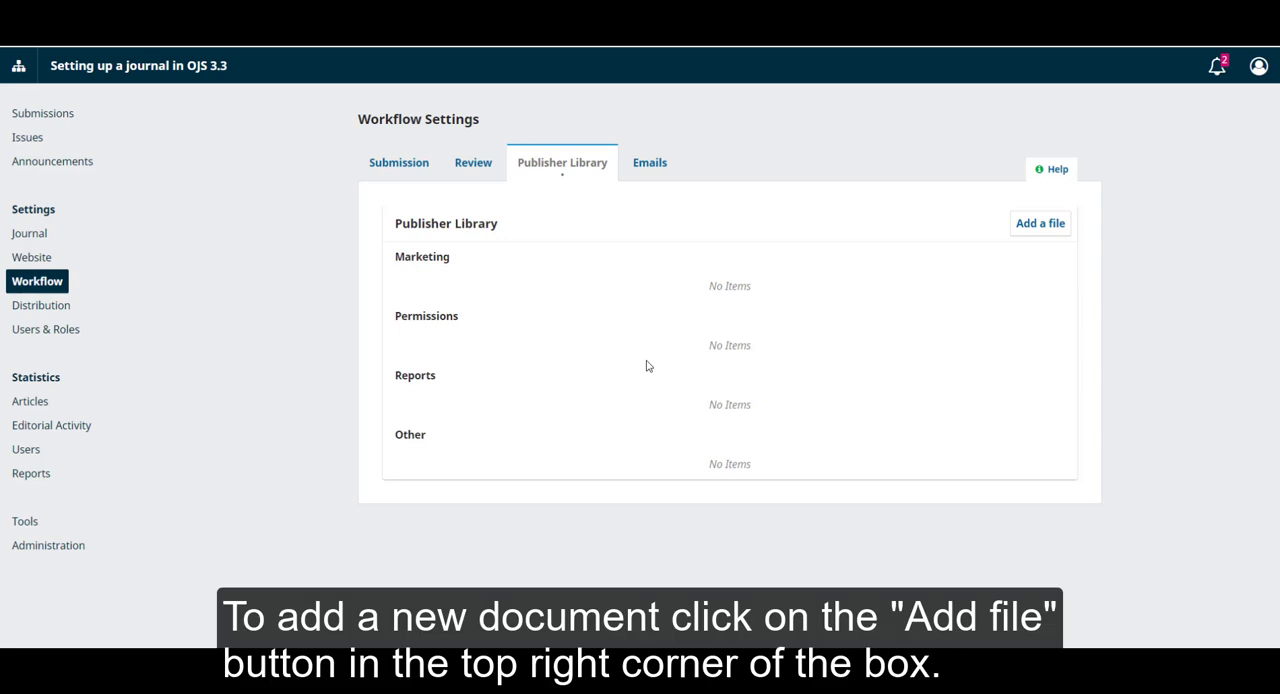
mouse_move(1027, 268)
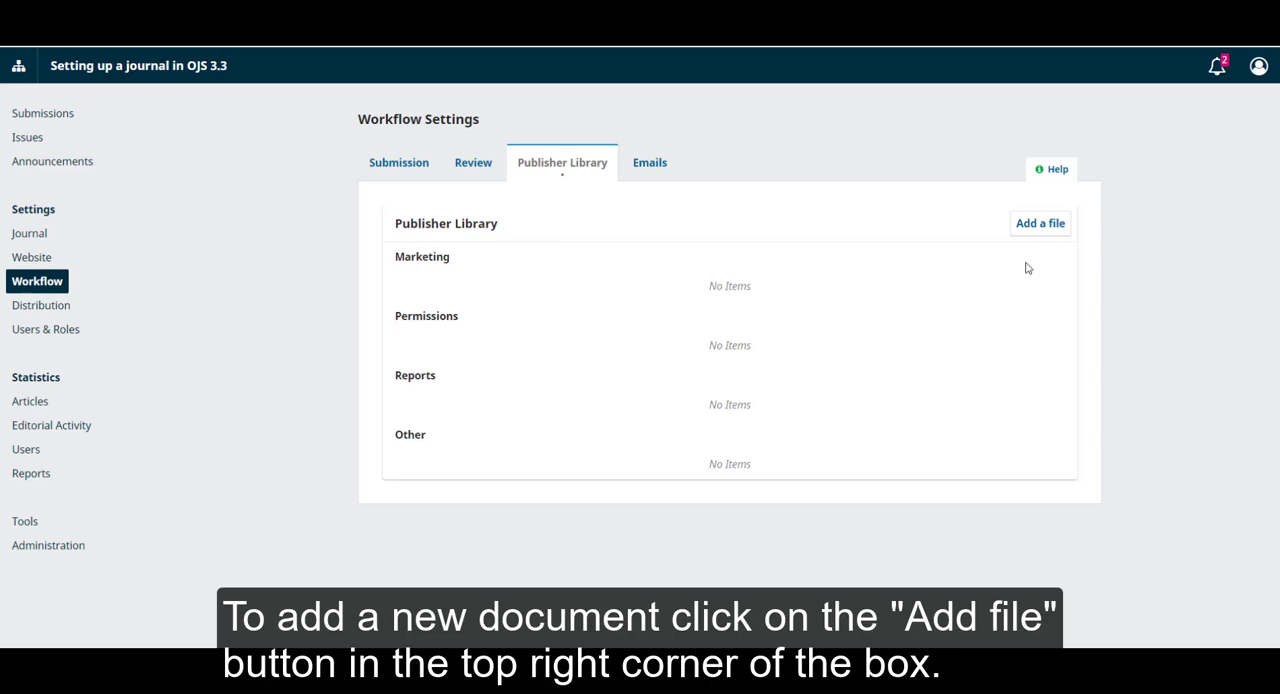
mouse_move(1066, 213)
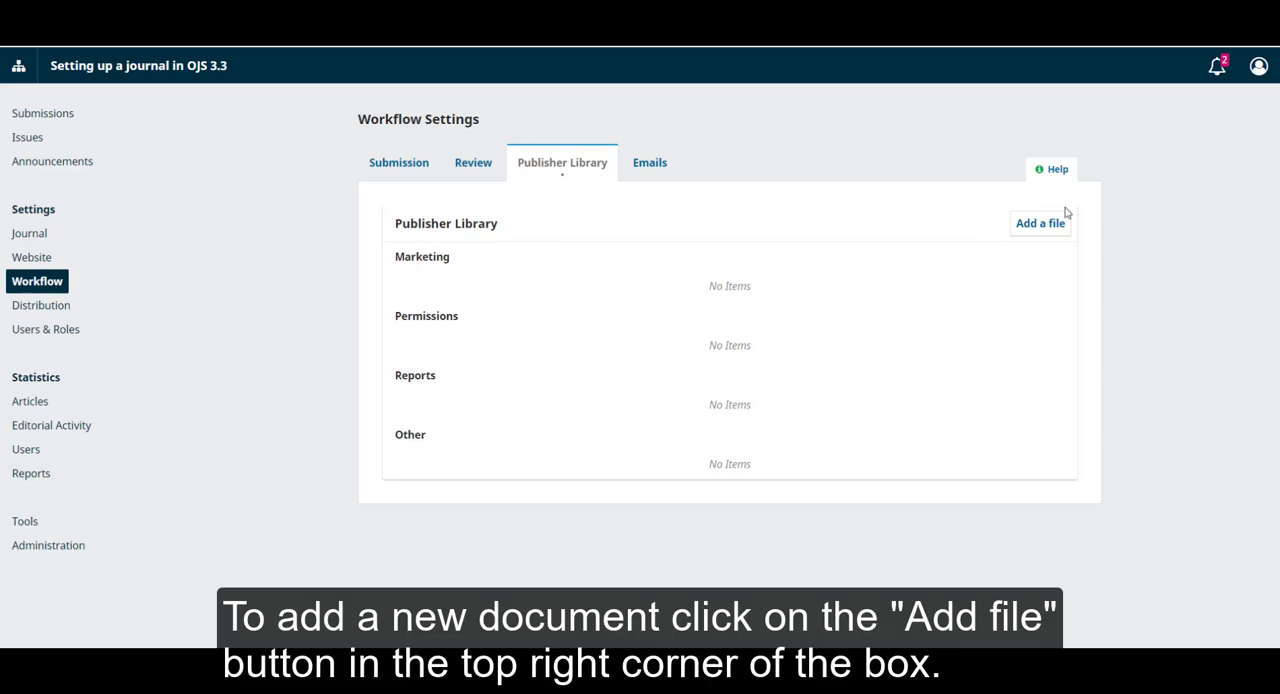
click(1040, 223)
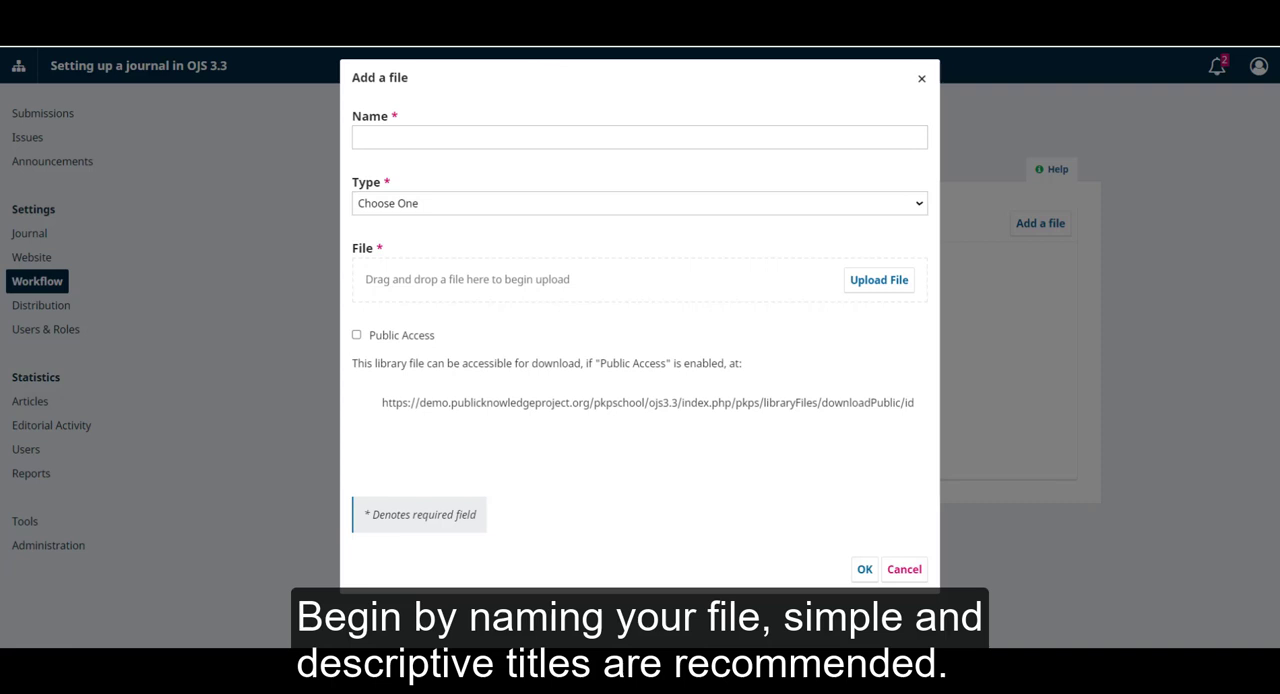
Name the new library file 'Author contract 2021' with type Other
click(639, 203)
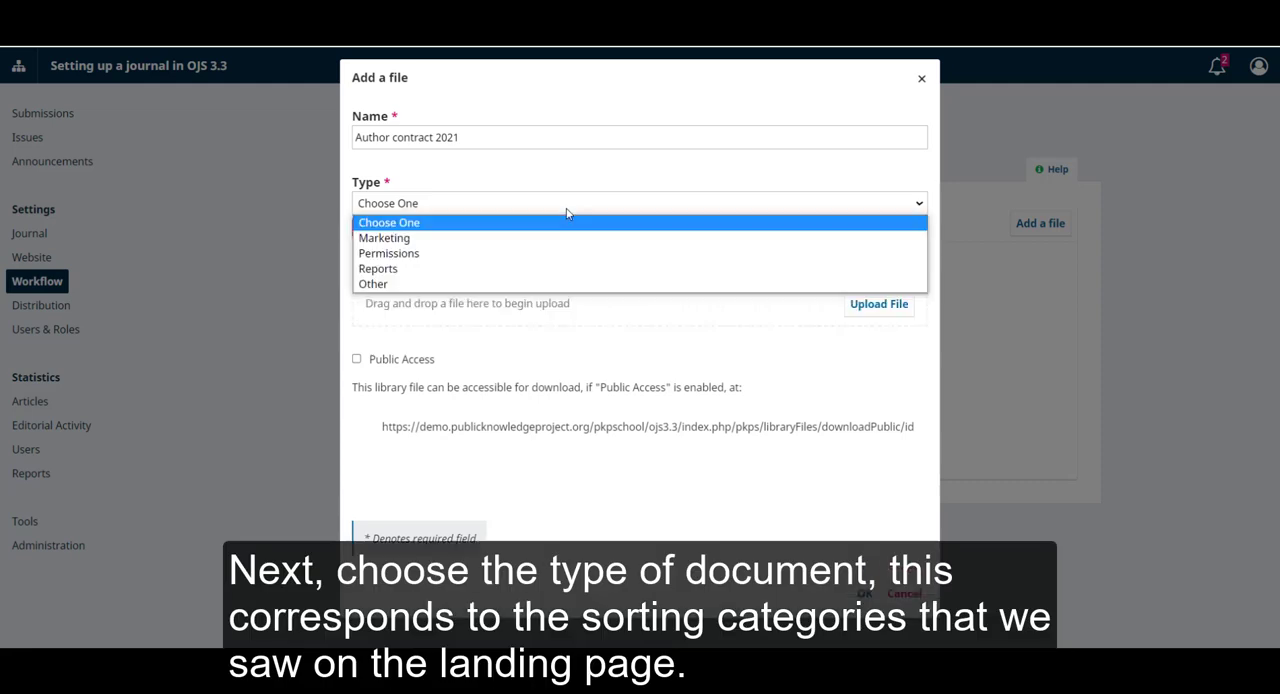
mouse_move(560, 253)
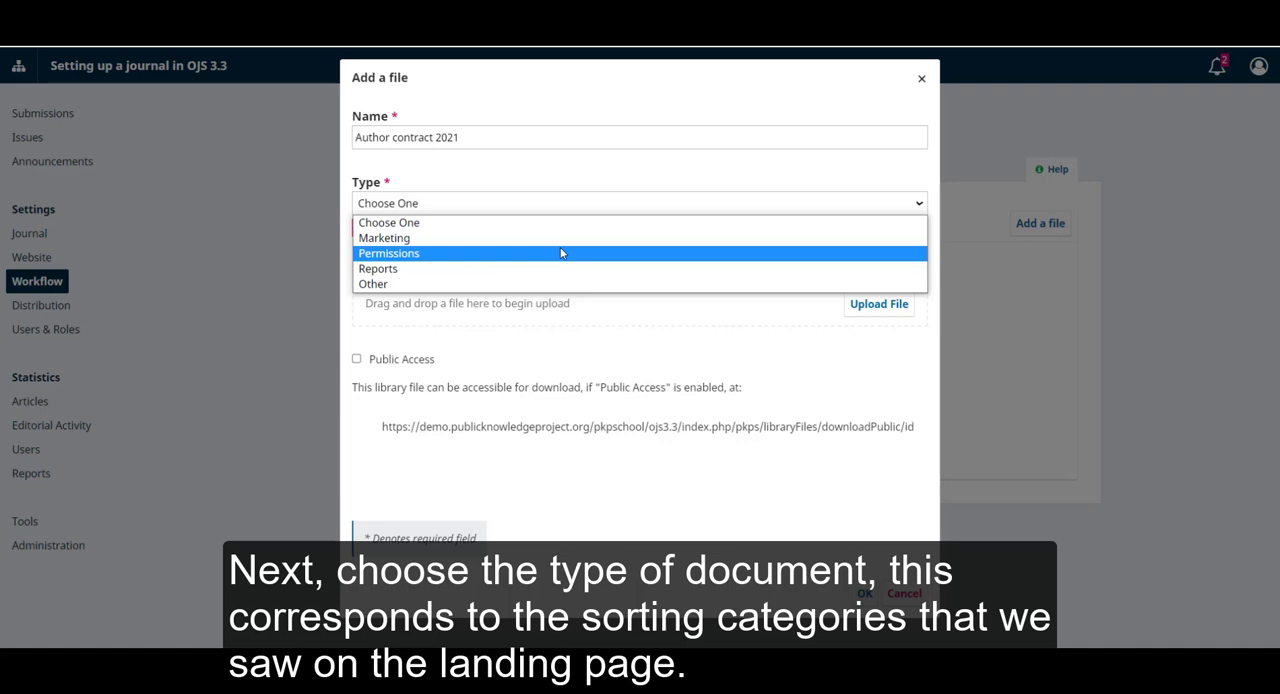
mouse_move(554, 240)
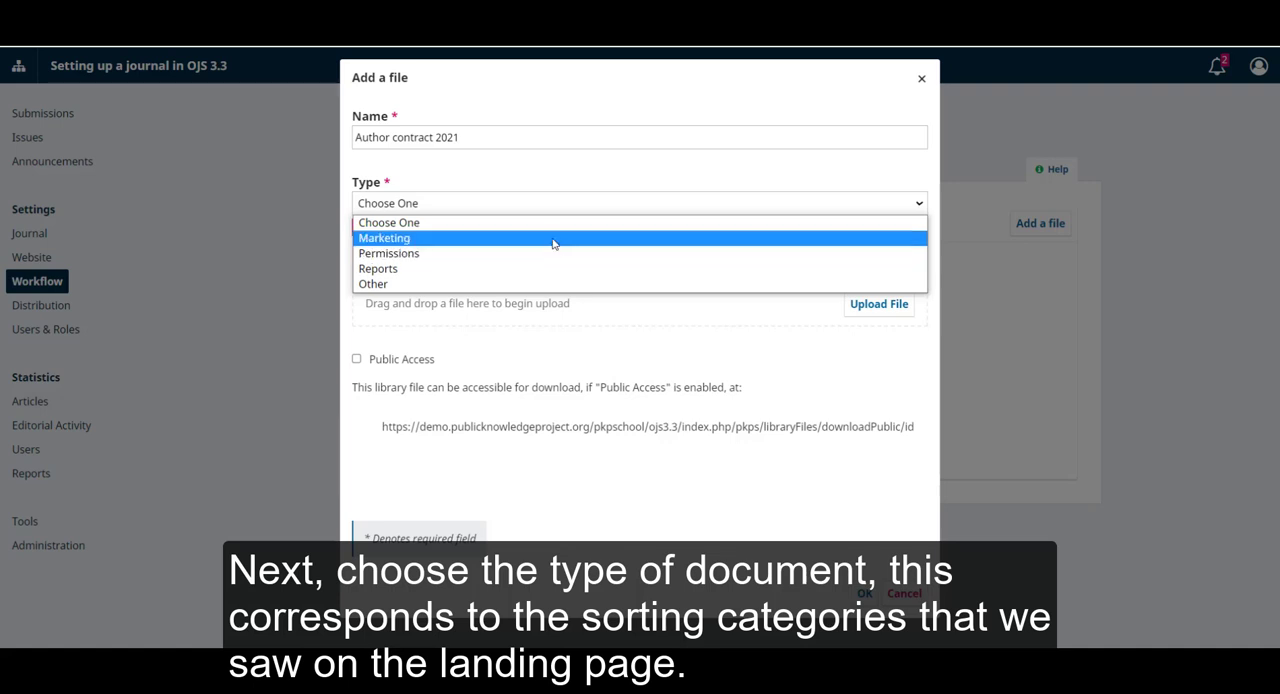
click(372, 284)
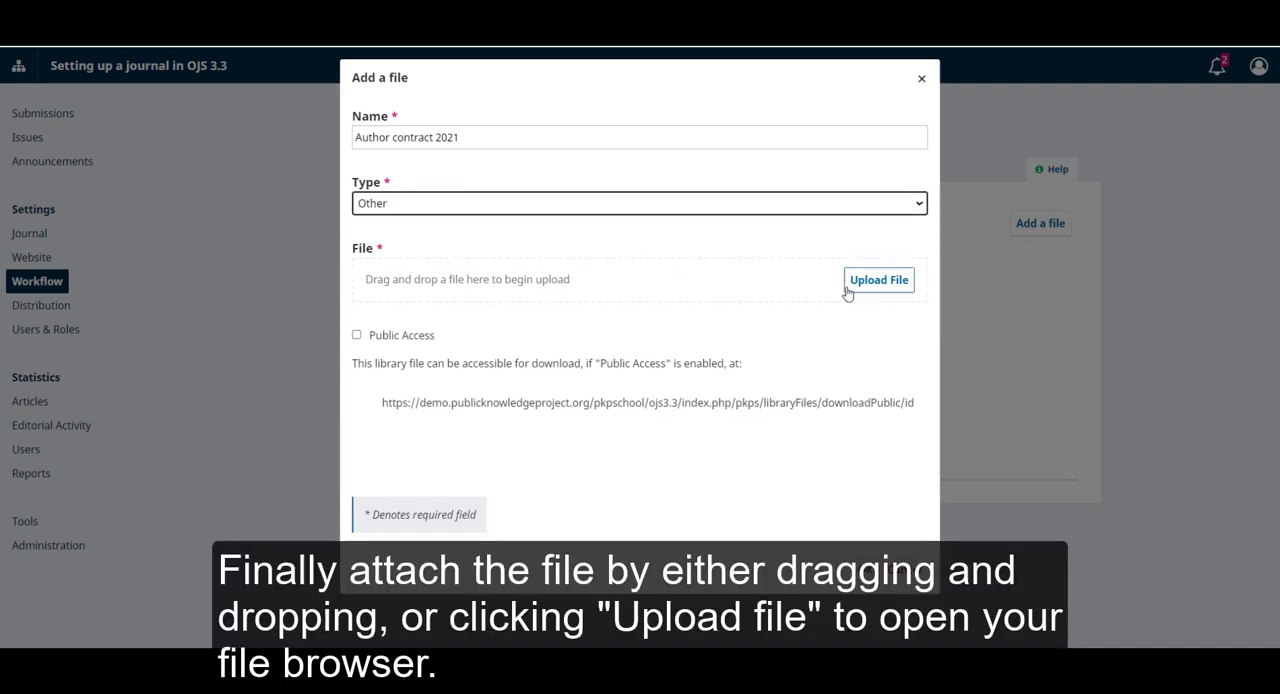
mouse_move(752, 286)
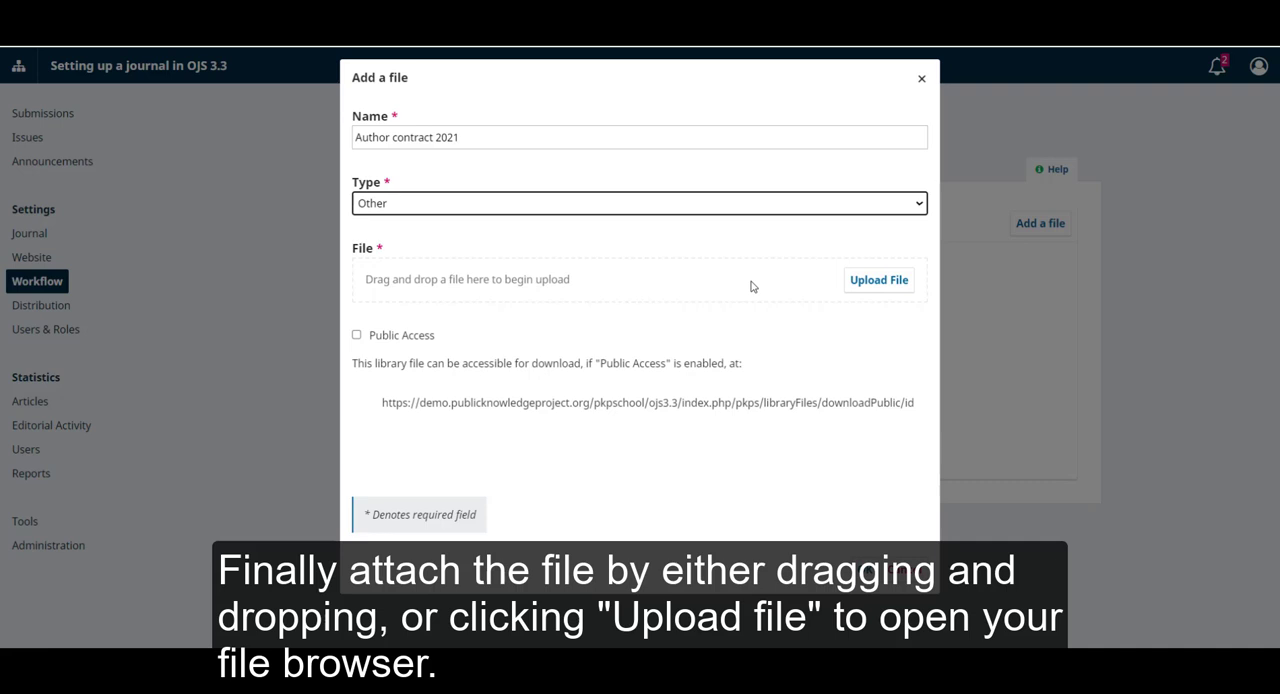
mouse_move(901, 304)
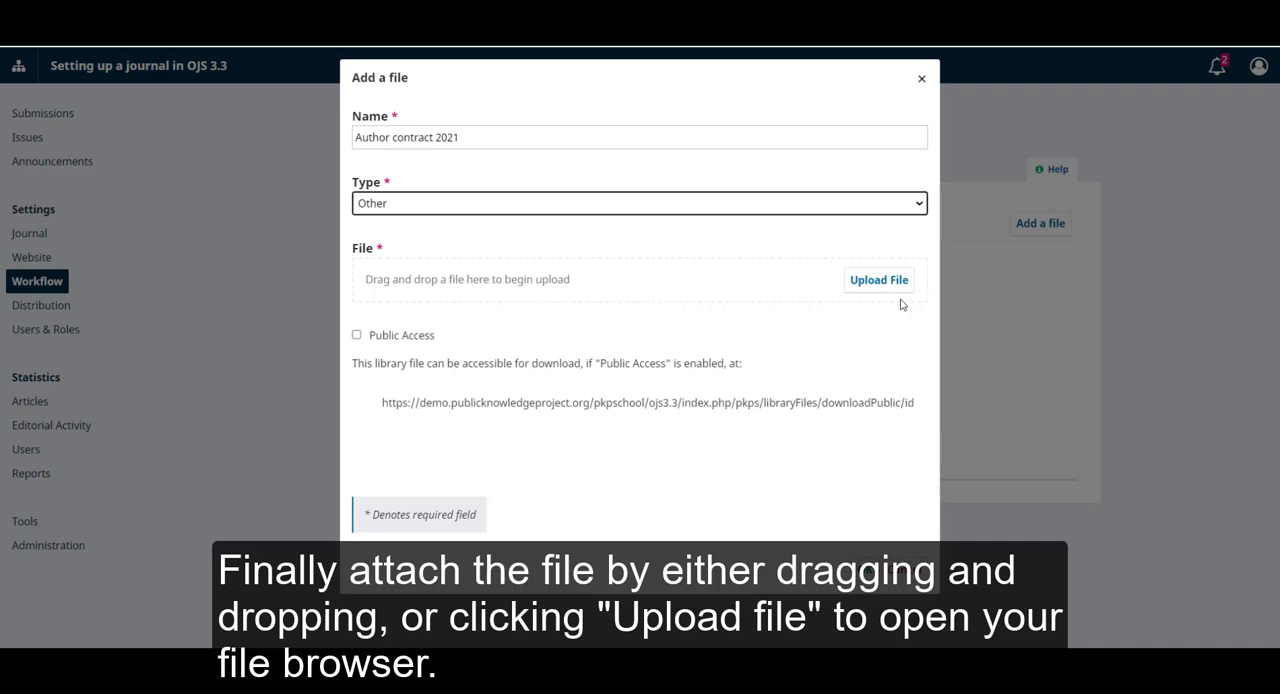
Attach M0125.pdf, enable Public Access, and save the file
click(878, 279)
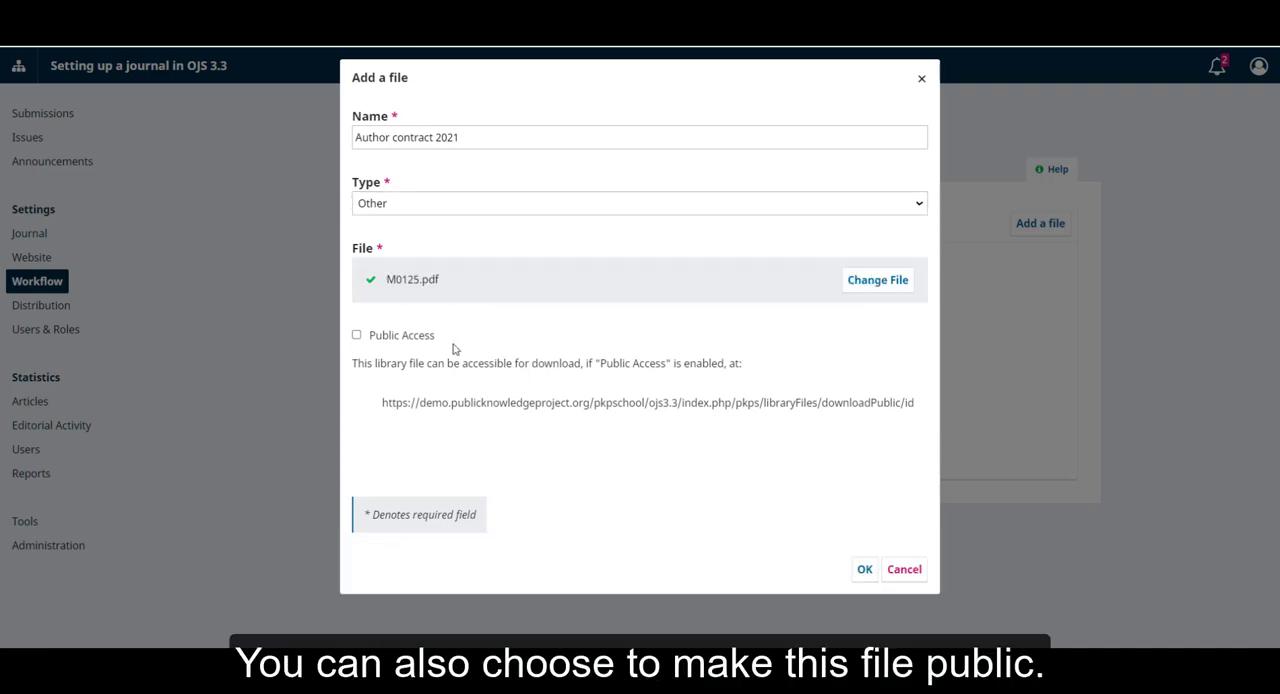
mouse_move(382, 307)
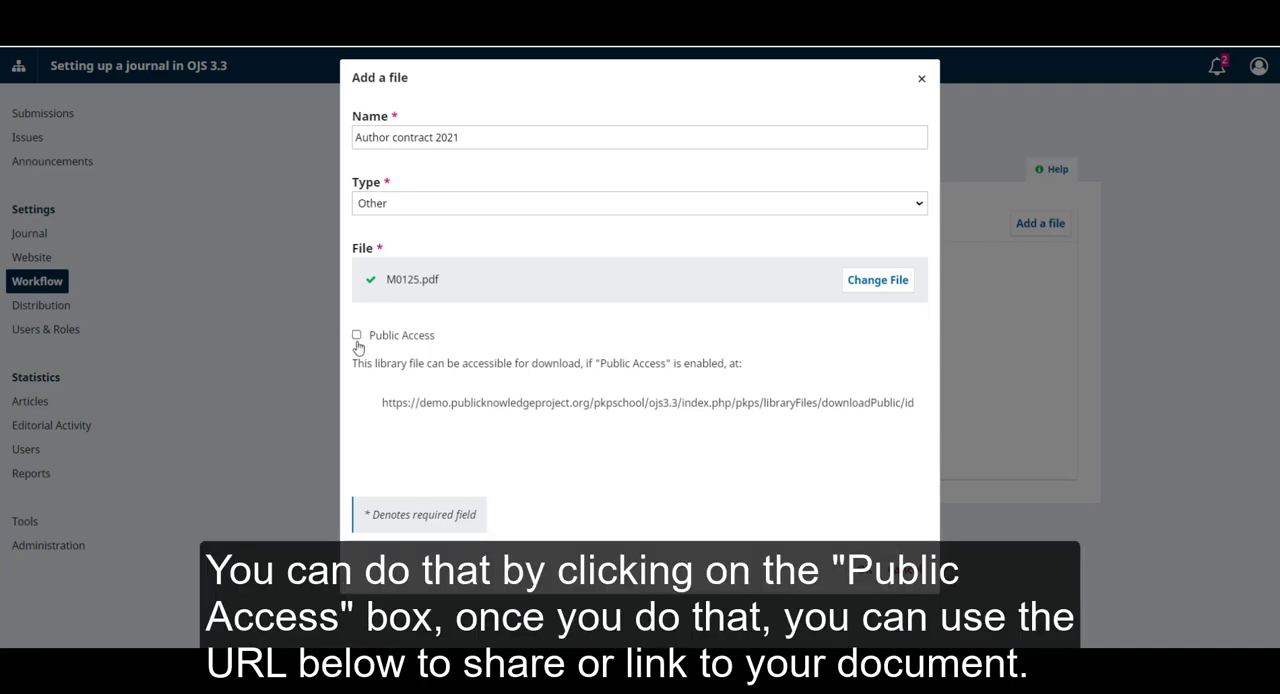
click(356, 334)
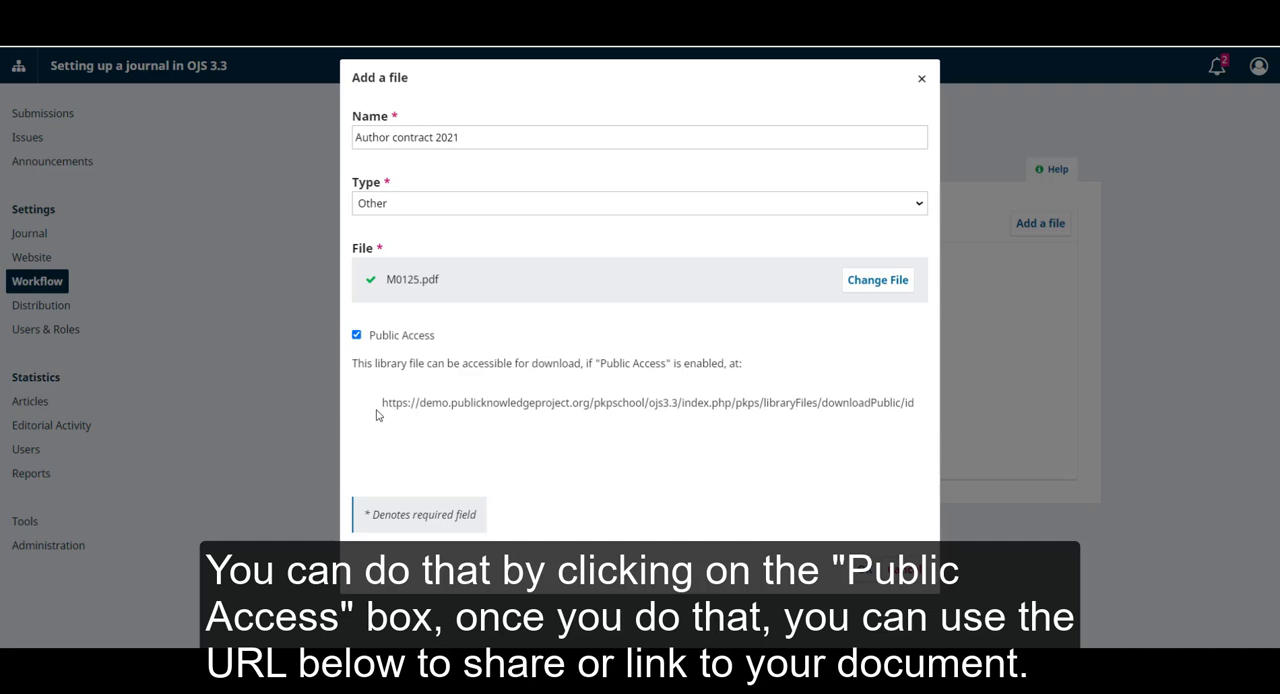
mouse_move(726, 420)
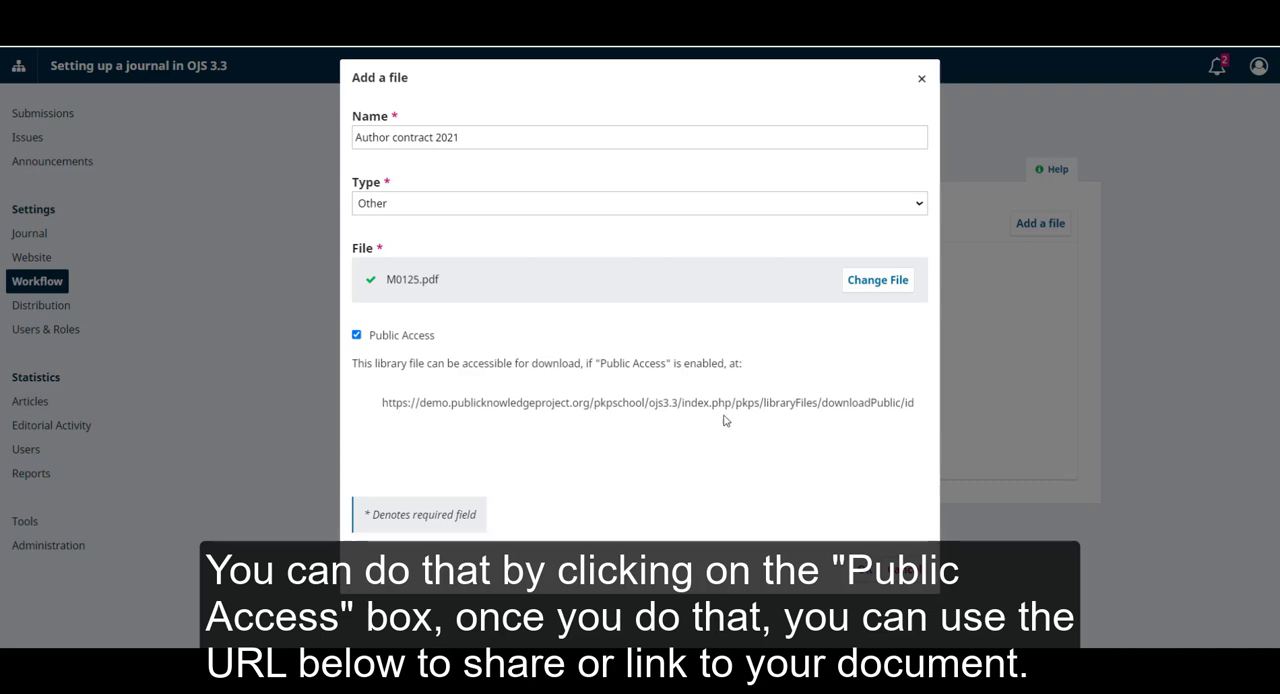
mouse_move(783, 446)
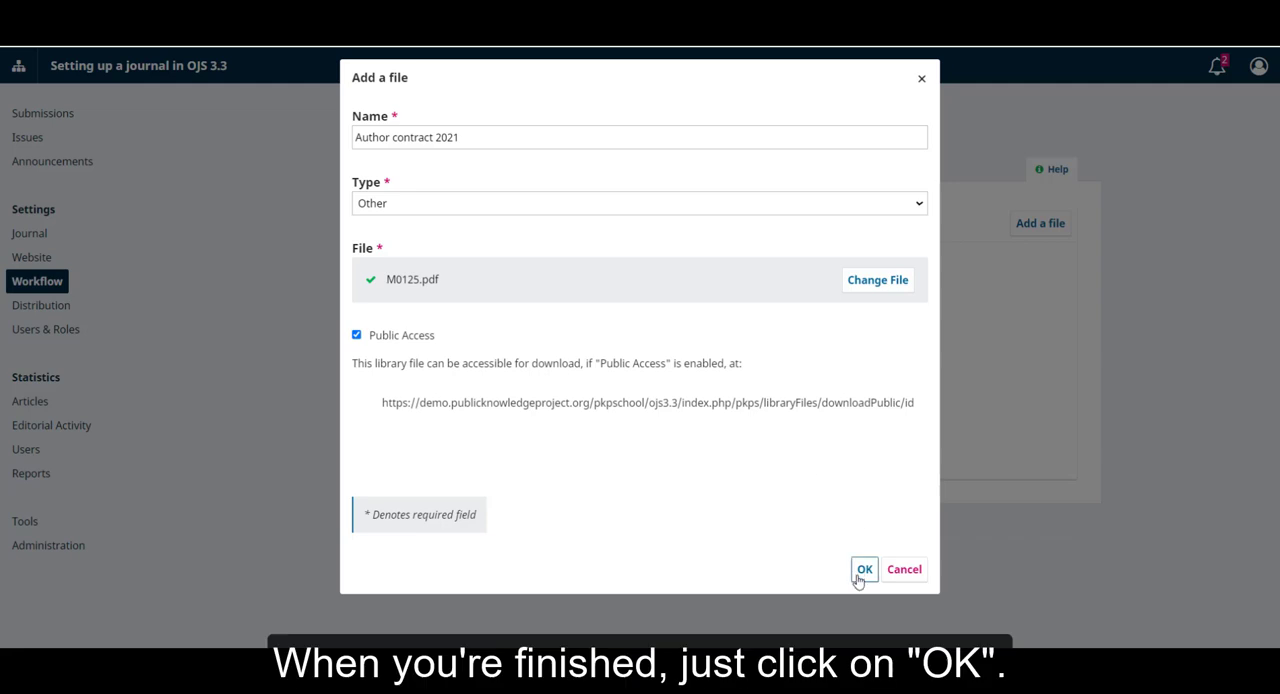
click(864, 569)
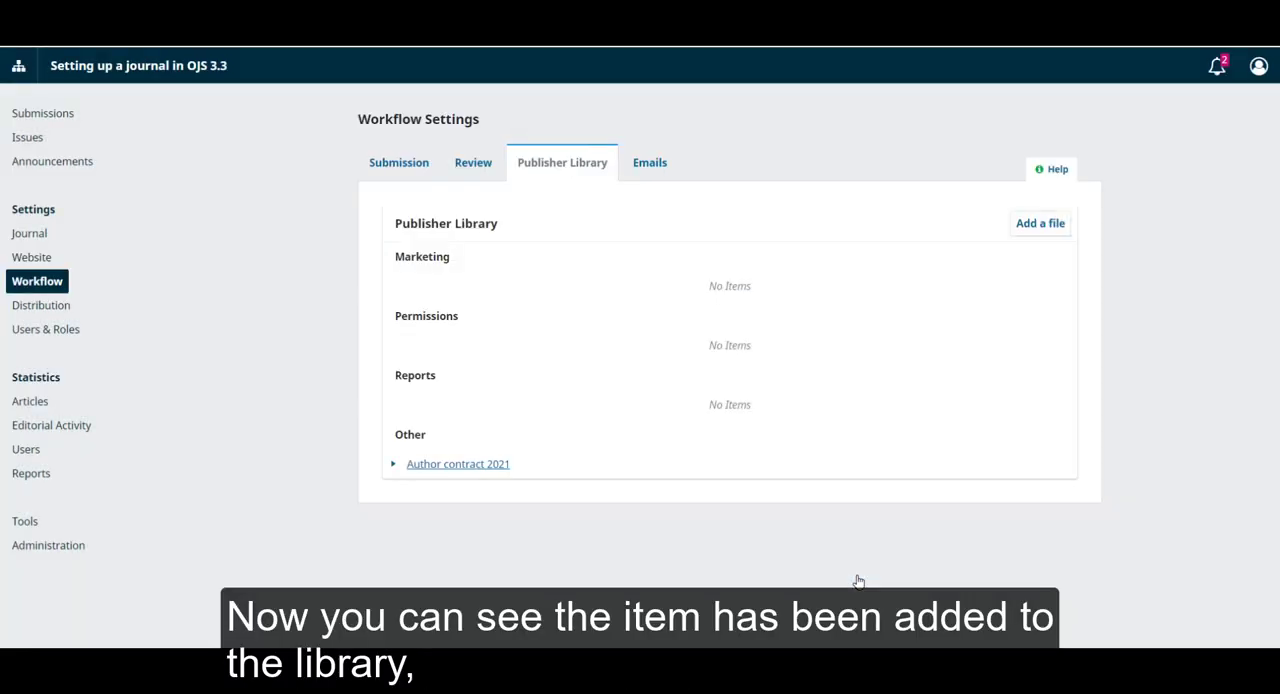
mouse_move(704, 442)
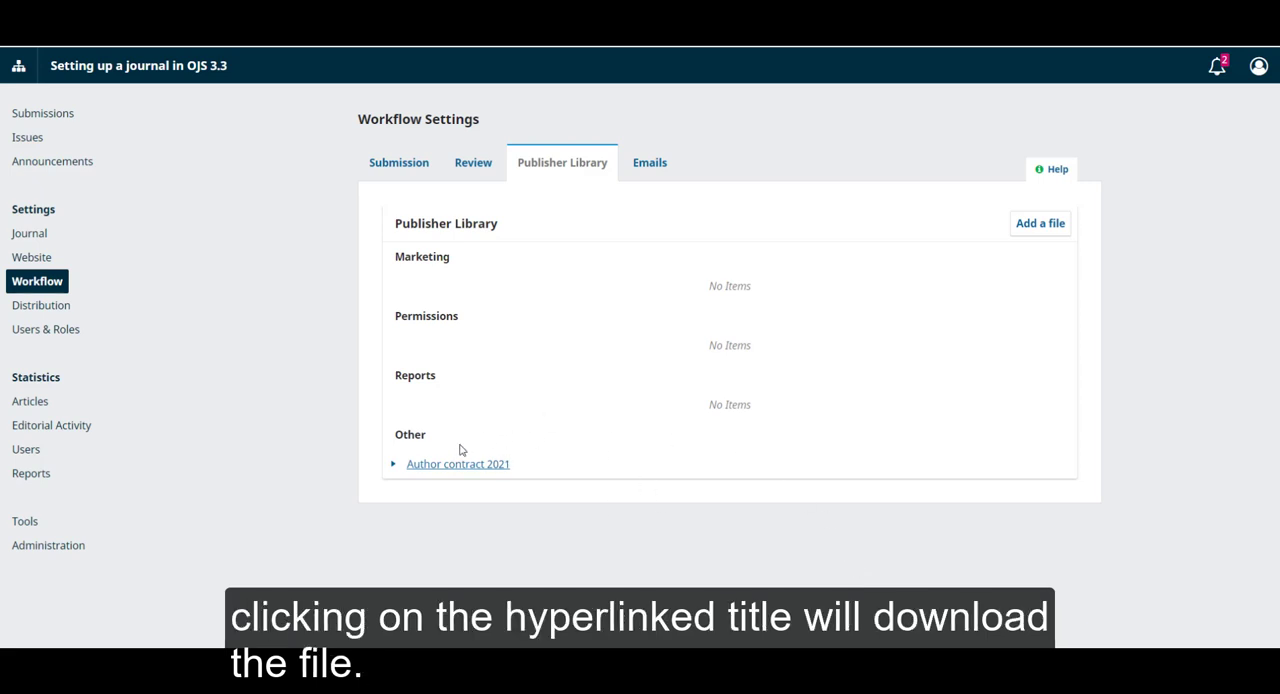
mouse_move(445, 474)
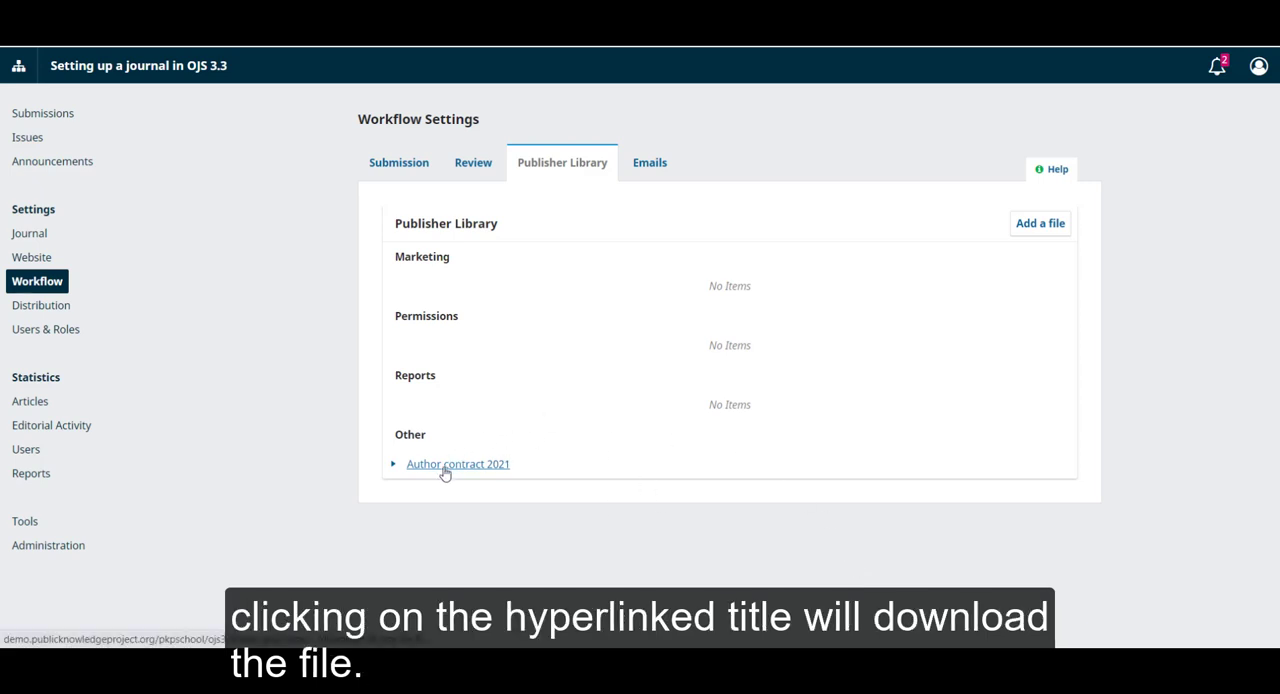
Download 'Author contract 2021' and expand its entry to show Edit and Delete
click(457, 464)
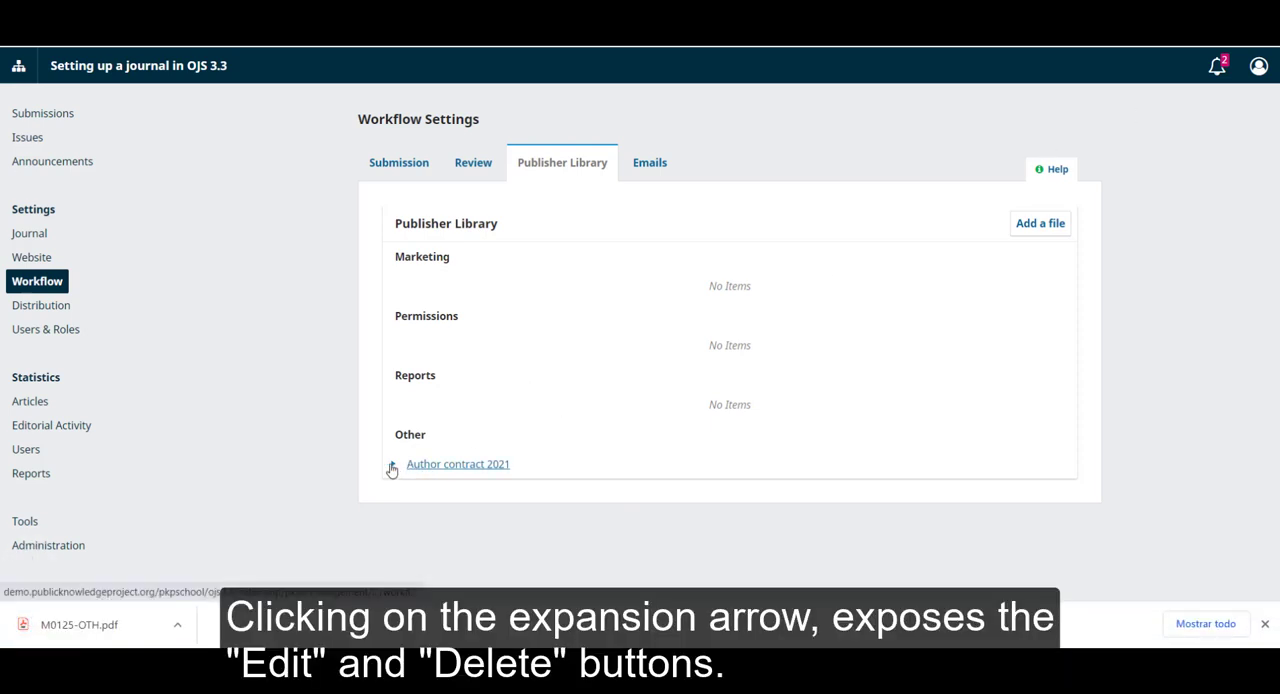
click(392, 468)
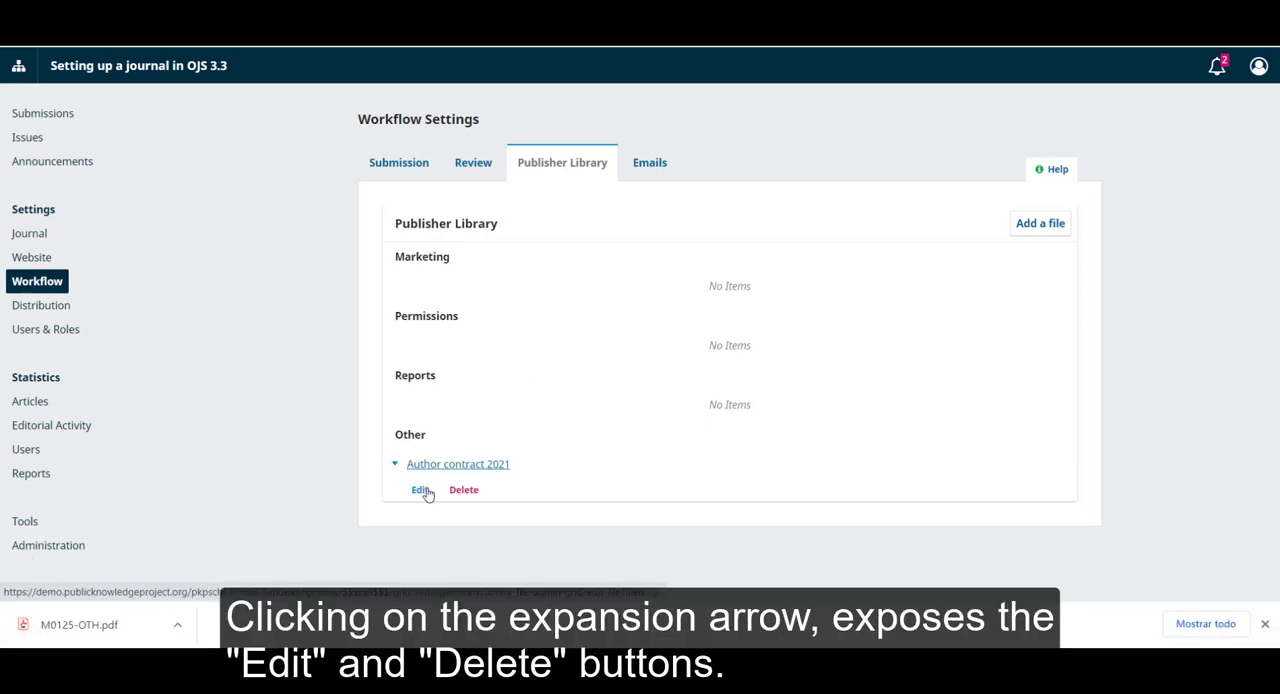